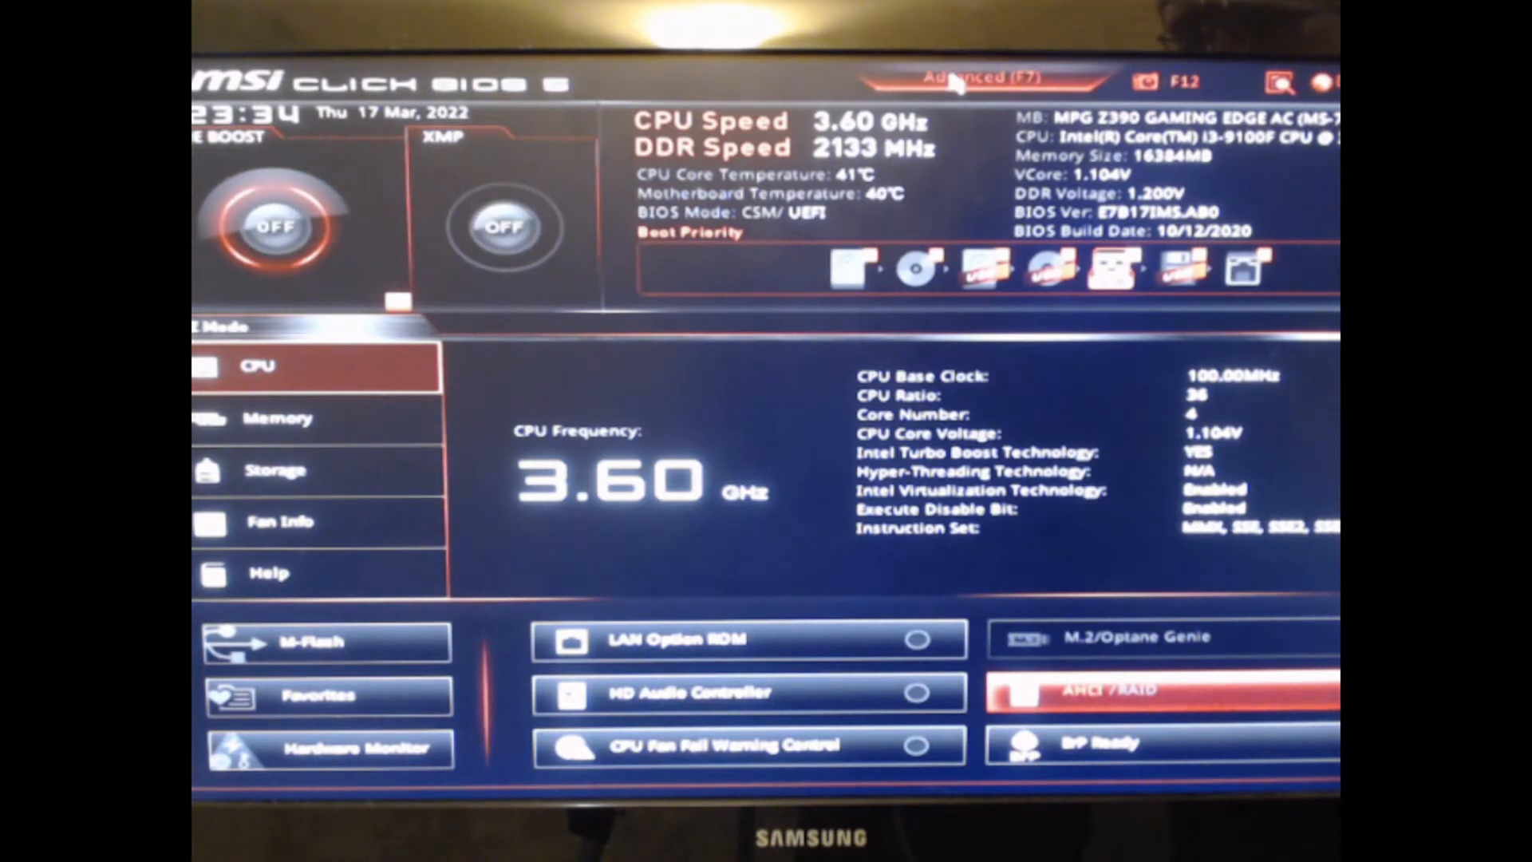
Switch from EZ Mode to Advanced Mode with the Settings menu shown.
click(976, 78)
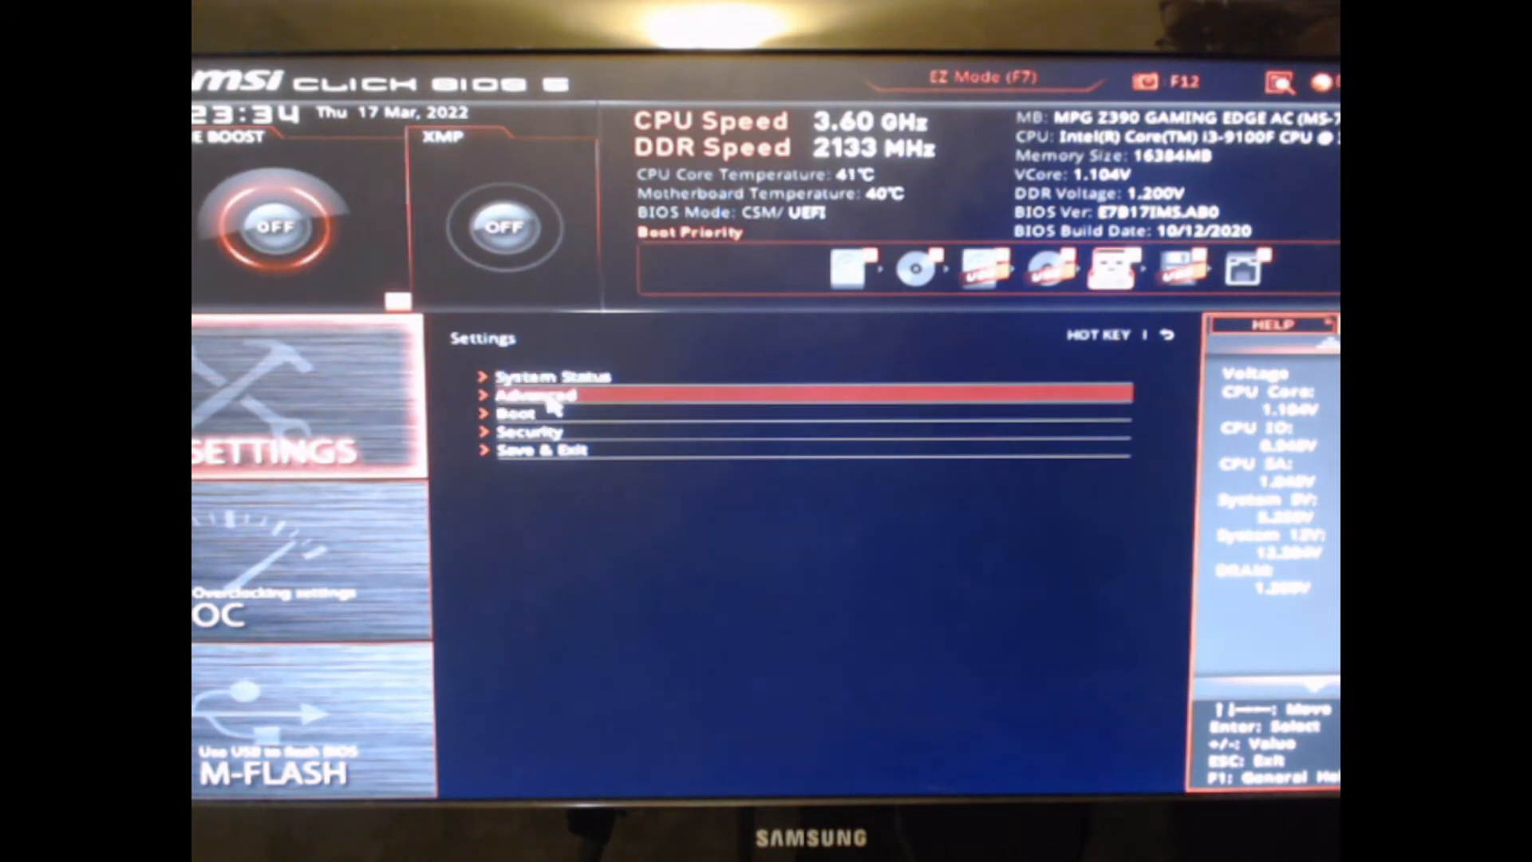
Enter Advanced > PCIe/PCI Sub-system to set PEG0/PEG1 to Gen2 and enable Above 4G memory.
click(539, 394)
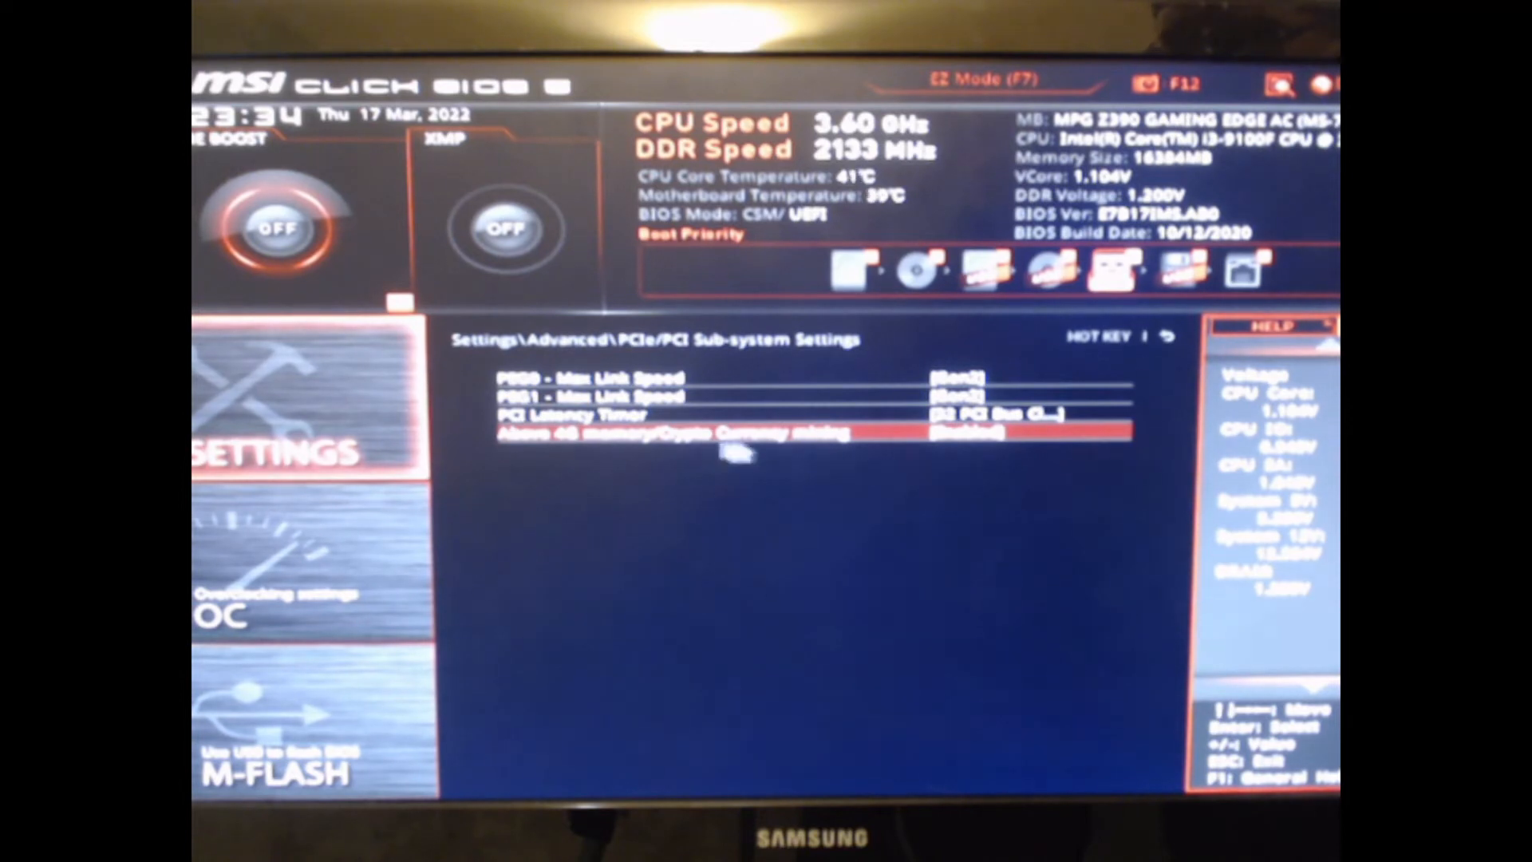
key(Up)
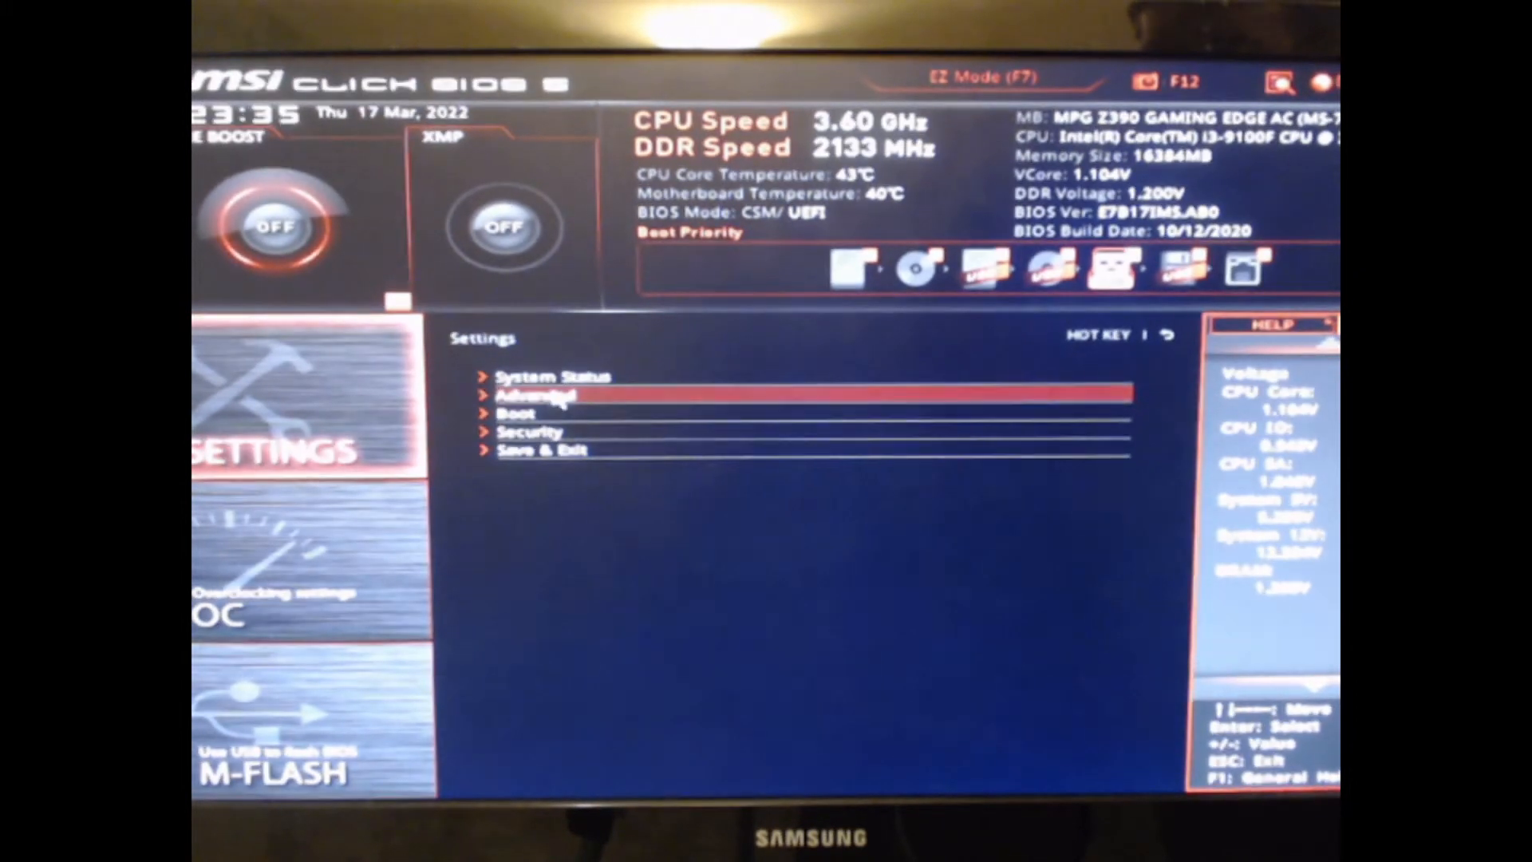
Reopen the Advanced section from the top-level Settings list.
click(536, 395)
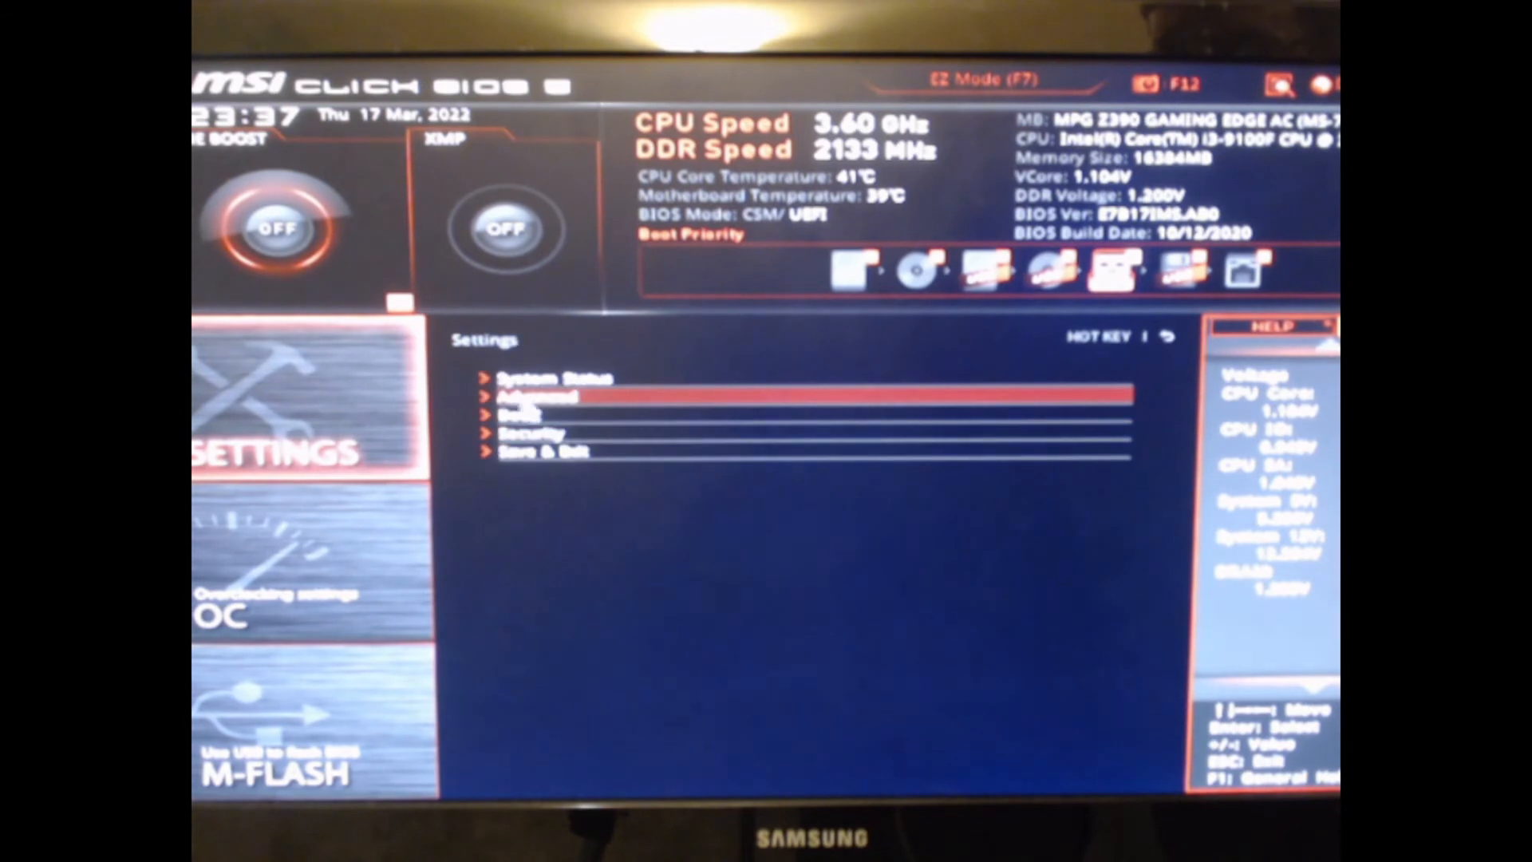
In Integrated Peripherals, disable LAN Option ROM, Network stack, SATA1–6 Hot Plug and HD Audio Controller.
click(542, 396)
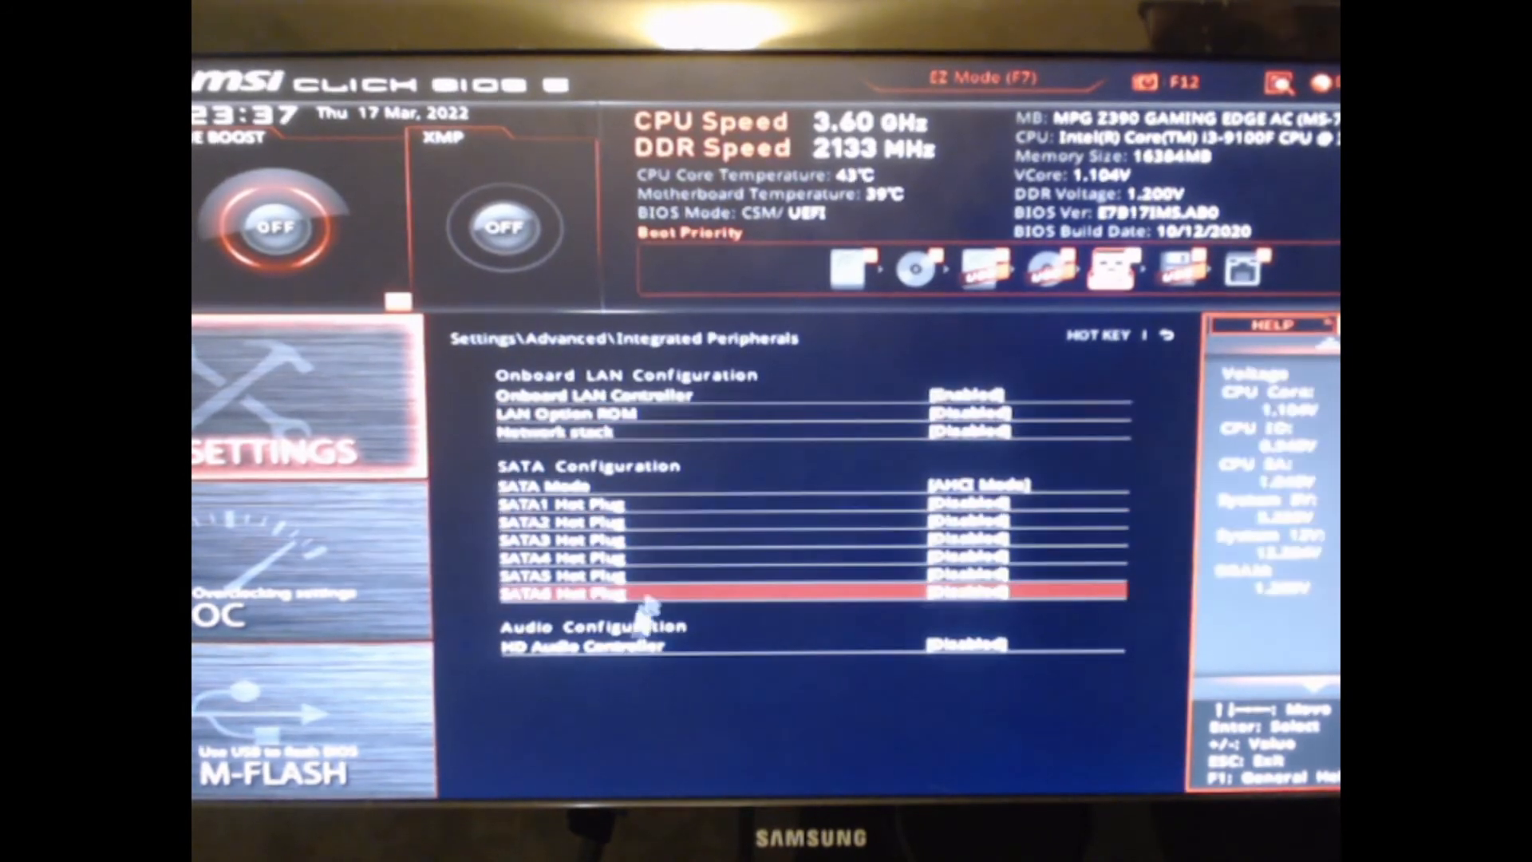
key(Down)
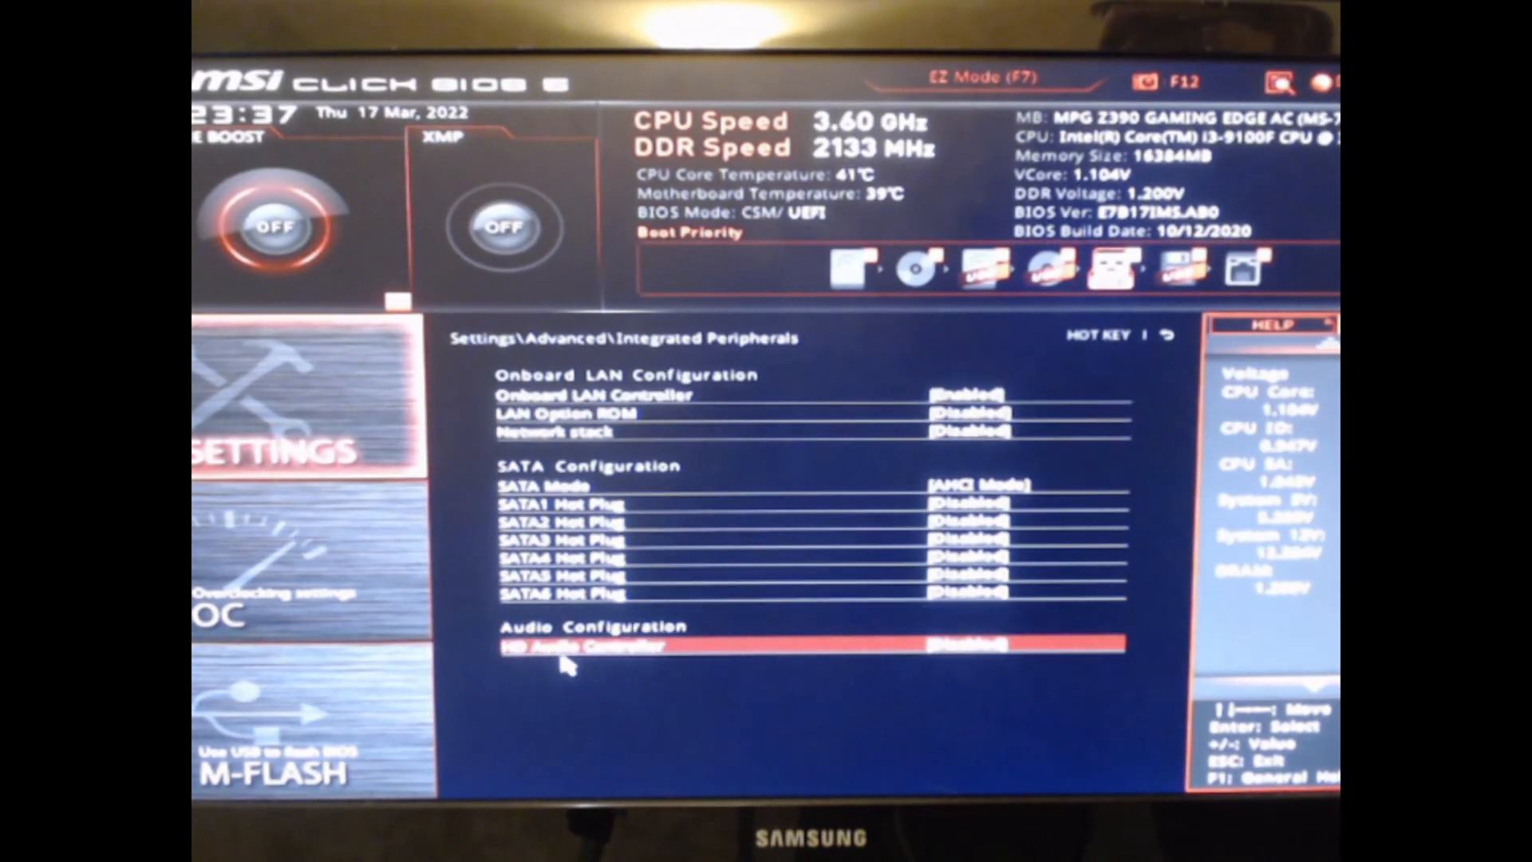